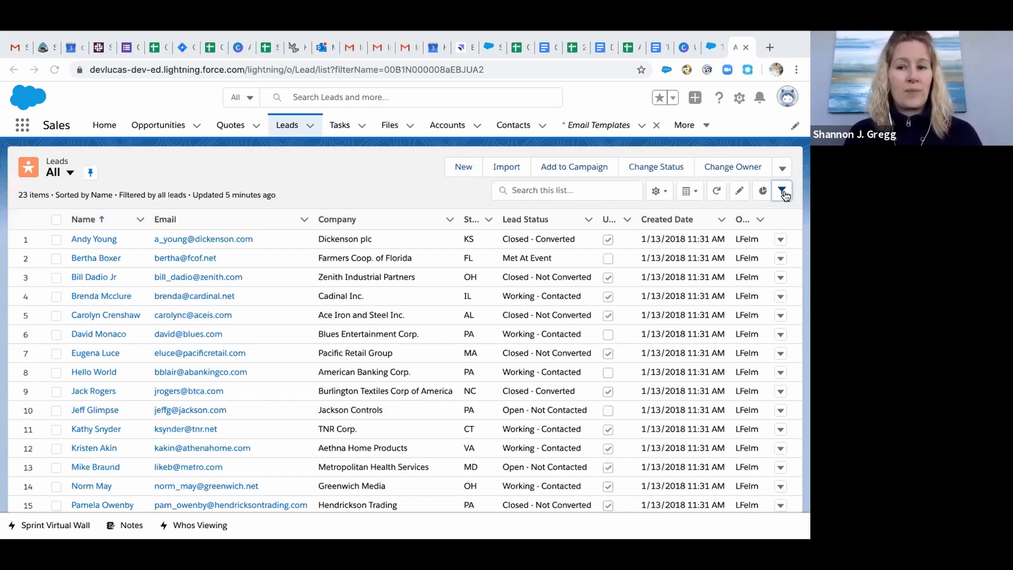
Show the All leads list filters and add a new, empty filter condition
{"action": "left_click", "coordinate": [782, 191]}
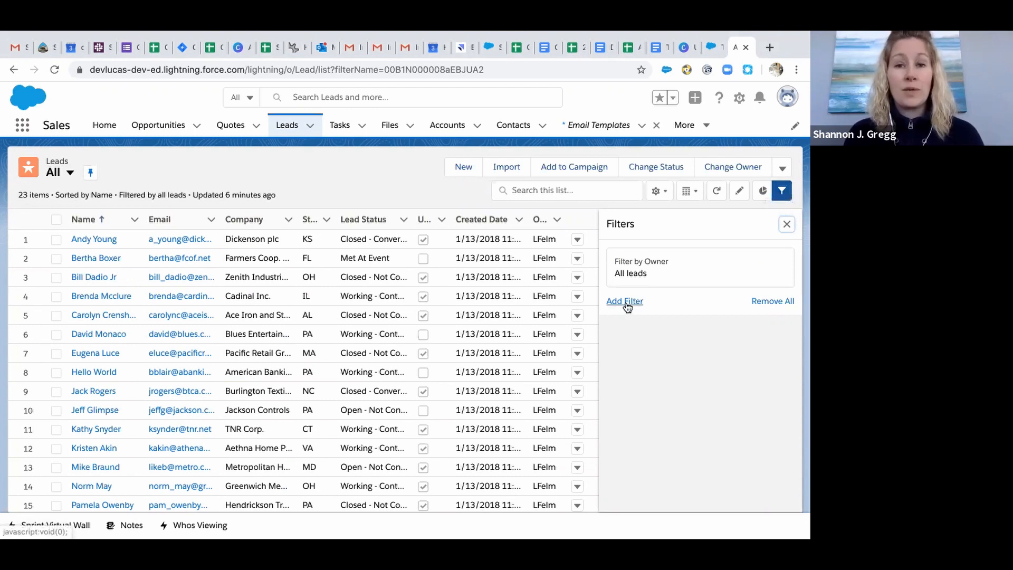
{"action": "left_click", "coordinate": [625, 301]}
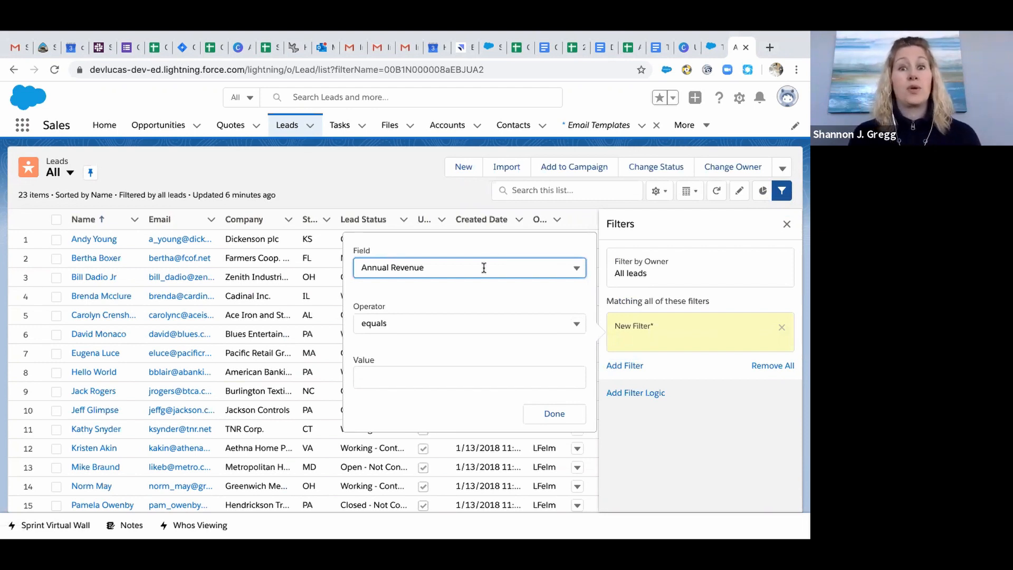
Define the filter as State/Province equals PA and confirm with Done
{"action": "left_click", "coordinate": [469, 268]}
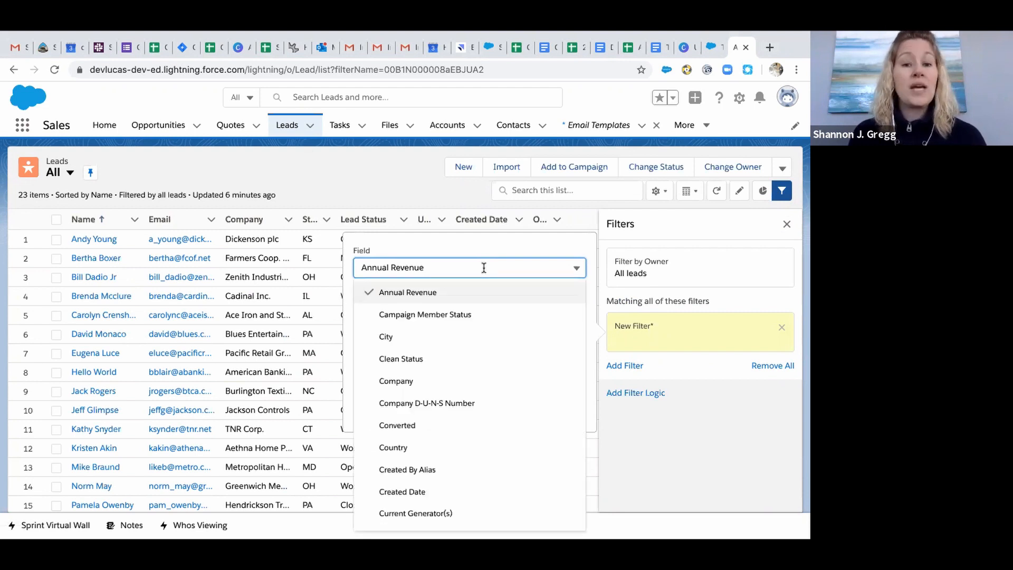
{"action": "scroll", "scroll_direction": "down", "scroll_amount": 3}
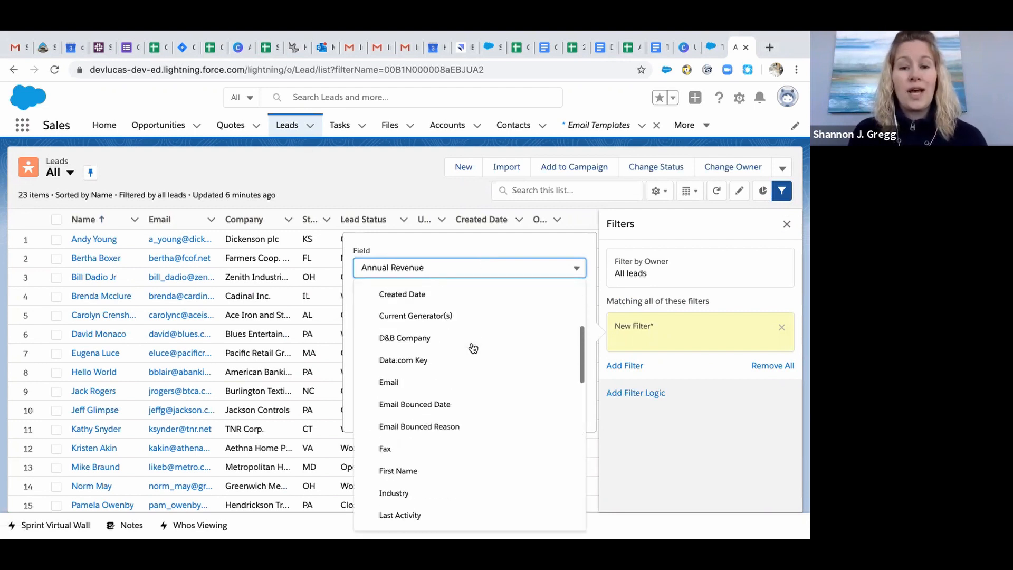
{"action": "scroll", "scroll_direction": "down", "scroll_amount": 3}
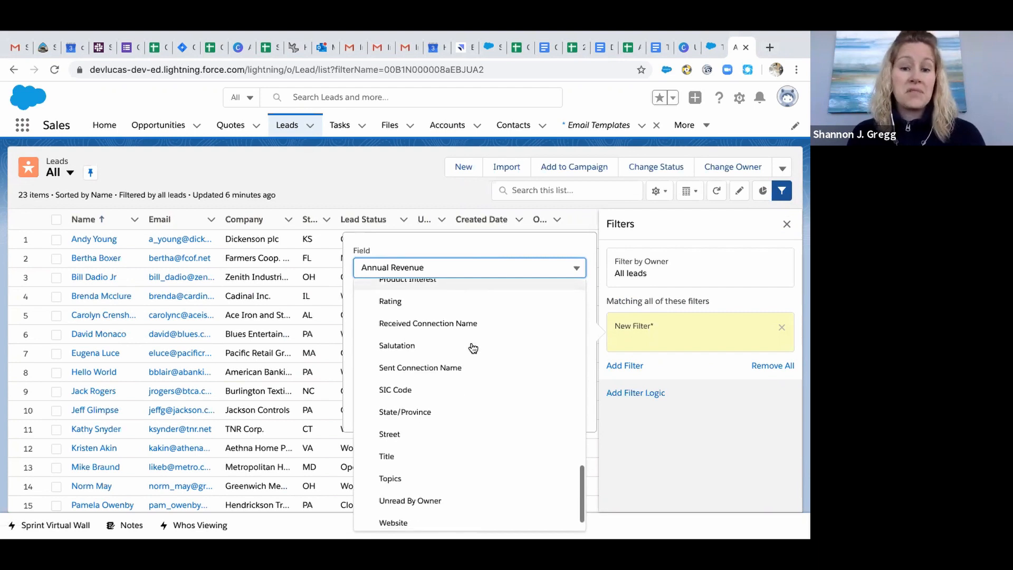
{"action": "left_click", "coordinate": [406, 412]}
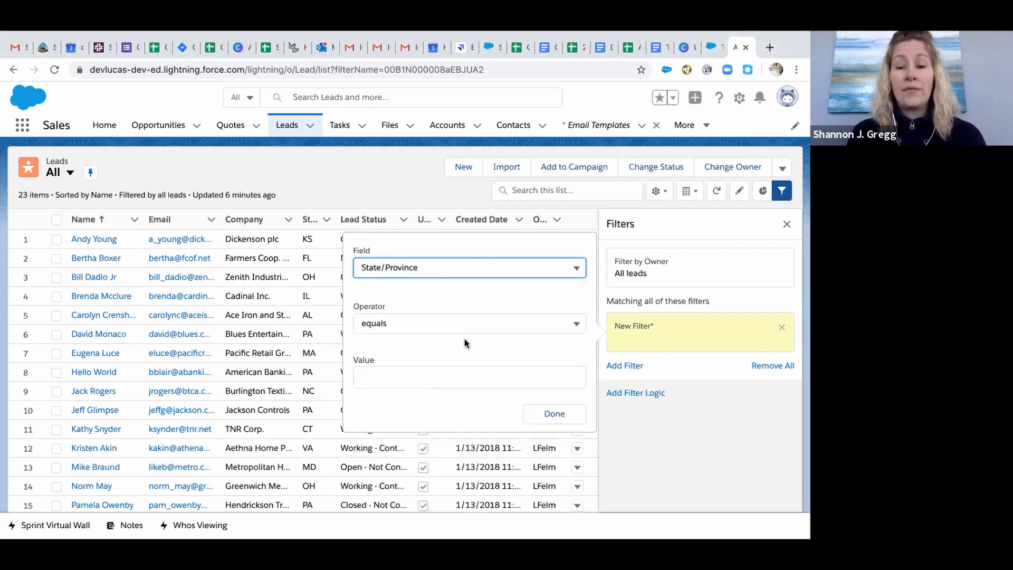
{"action": "mouse_move", "coordinate": [485, 330]}
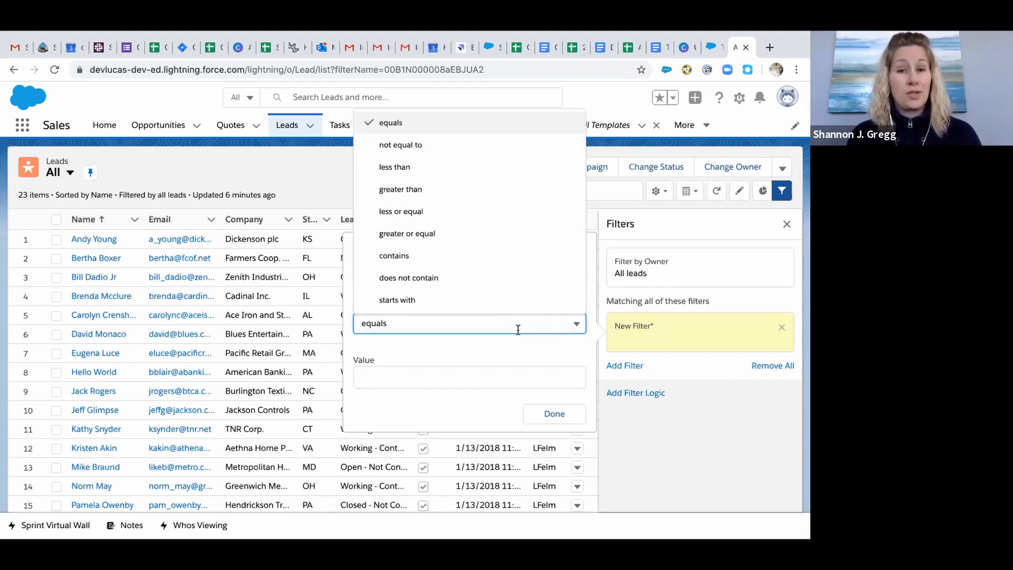
{"action": "left_click", "coordinate": [390, 122]}
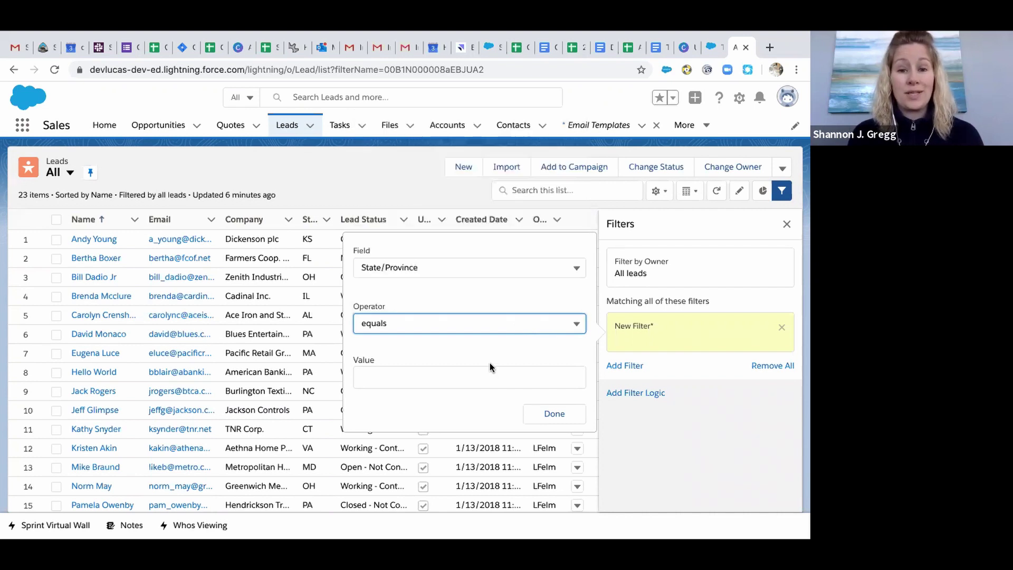
{"action": "type", "text": "PA"}
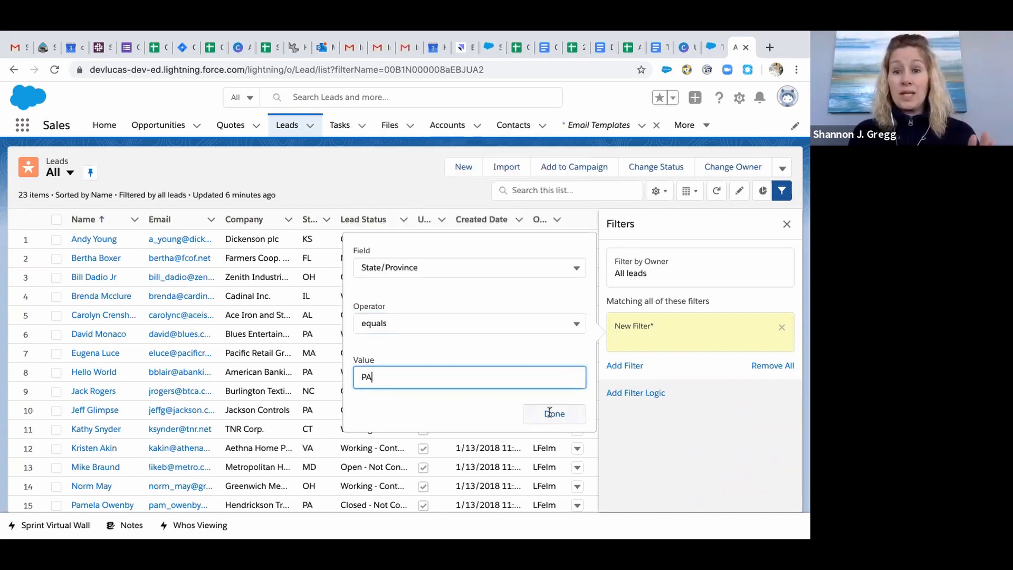
{"action": "left_click", "coordinate": [554, 413]}
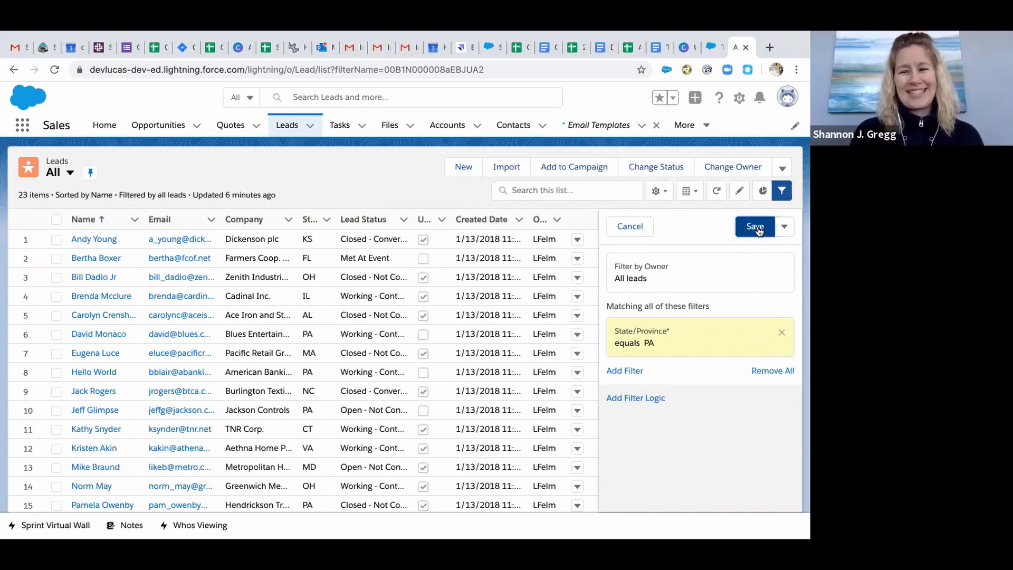
Save the PA filter, select all five remaining leads and show more actions
{"action": "left_click", "coordinate": [755, 226]}
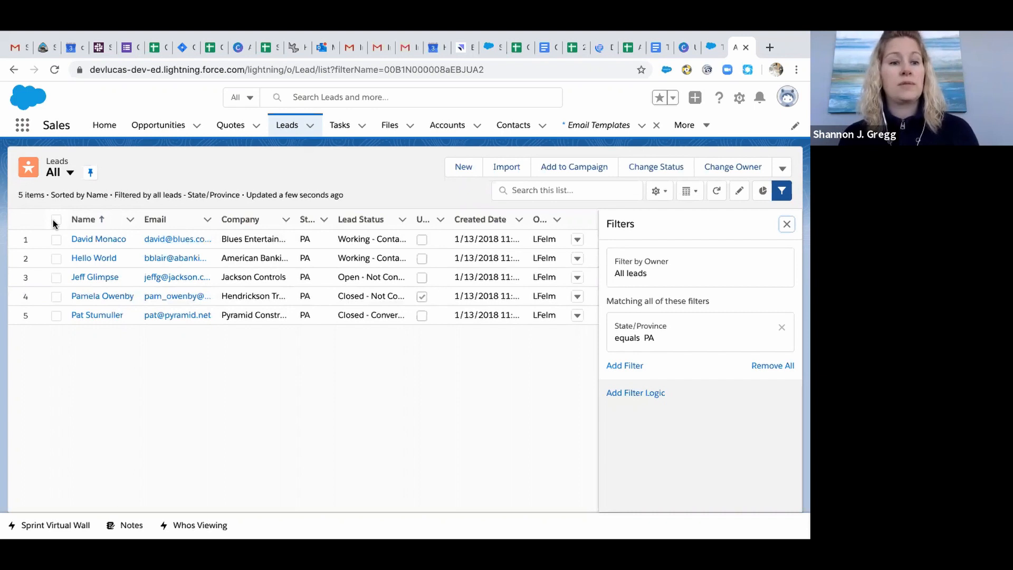
{"action": "left_click", "coordinate": [56, 219]}
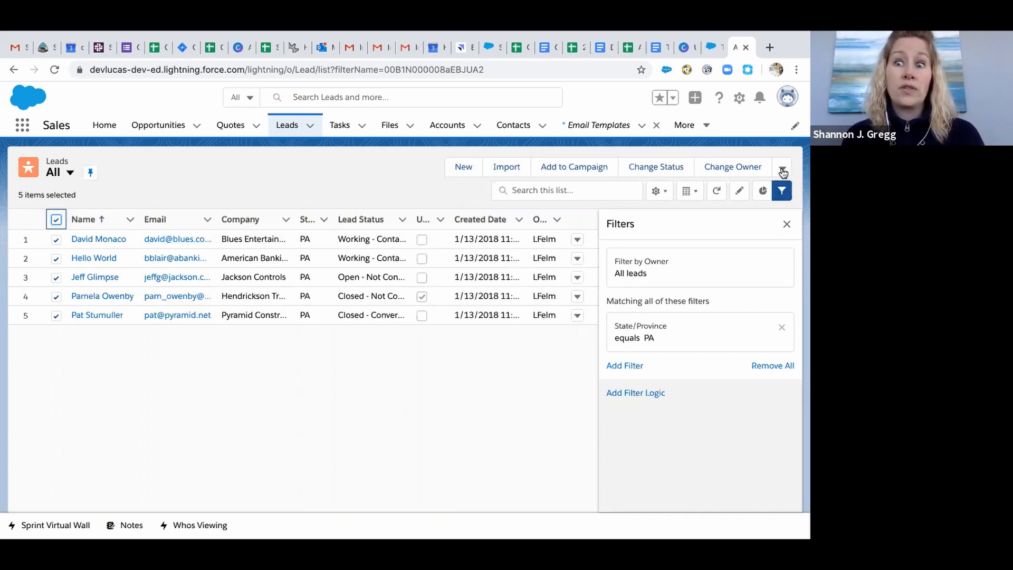
{"action": "mouse_move", "coordinate": [783, 170]}
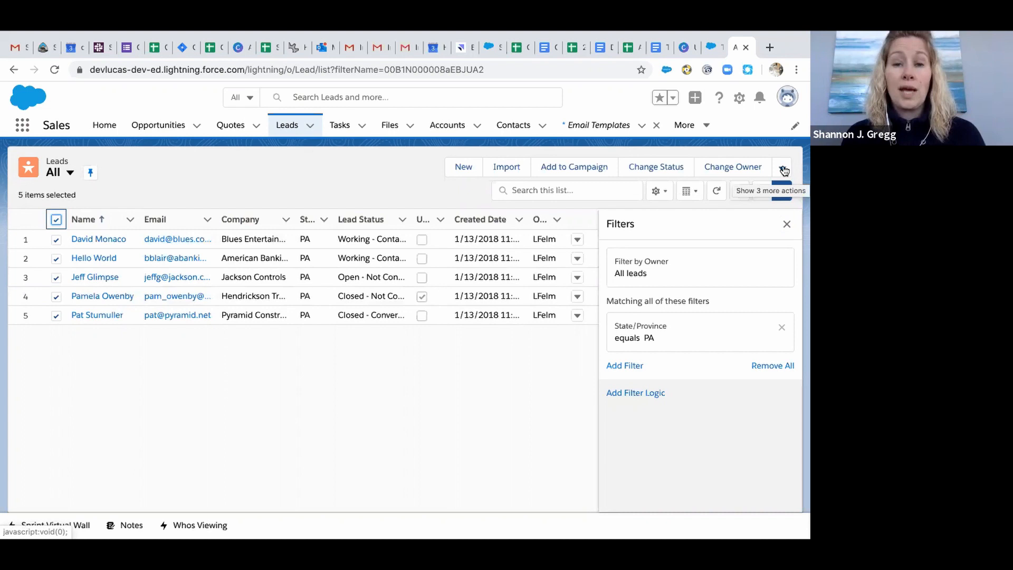
{"action": "left_click", "coordinate": [783, 167]}
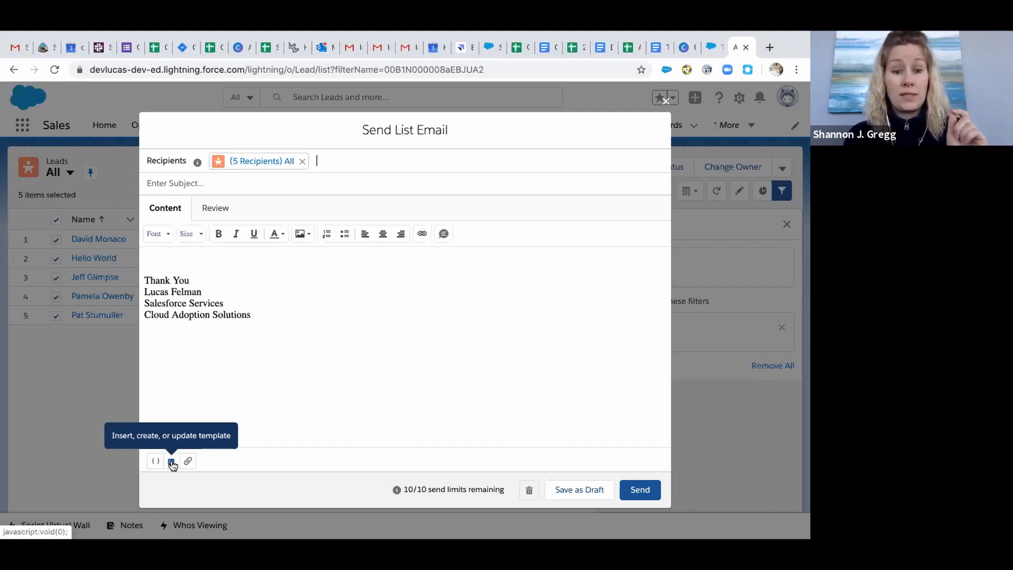
Insert the 'Webinar for PA residents only' template into the list email, replacing the body
{"action": "left_click", "coordinate": [171, 460]}
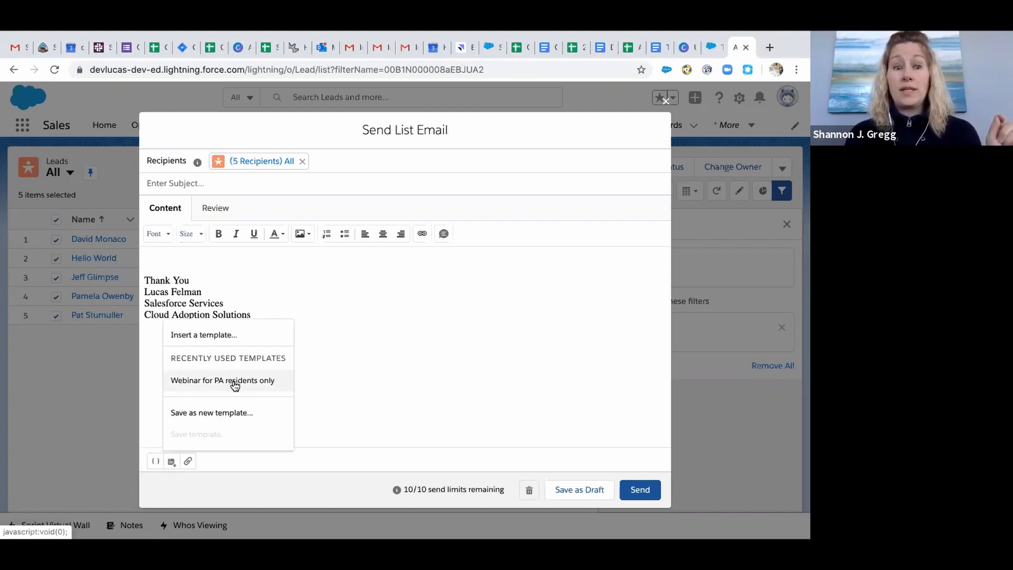
{"action": "left_click", "coordinate": [232, 380]}
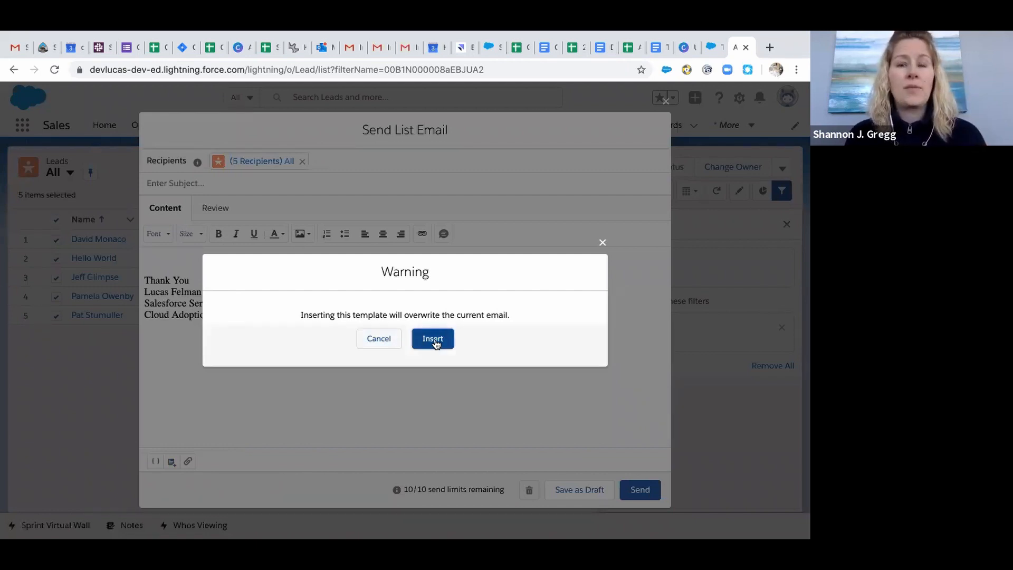
{"action": "left_click", "coordinate": [433, 338]}
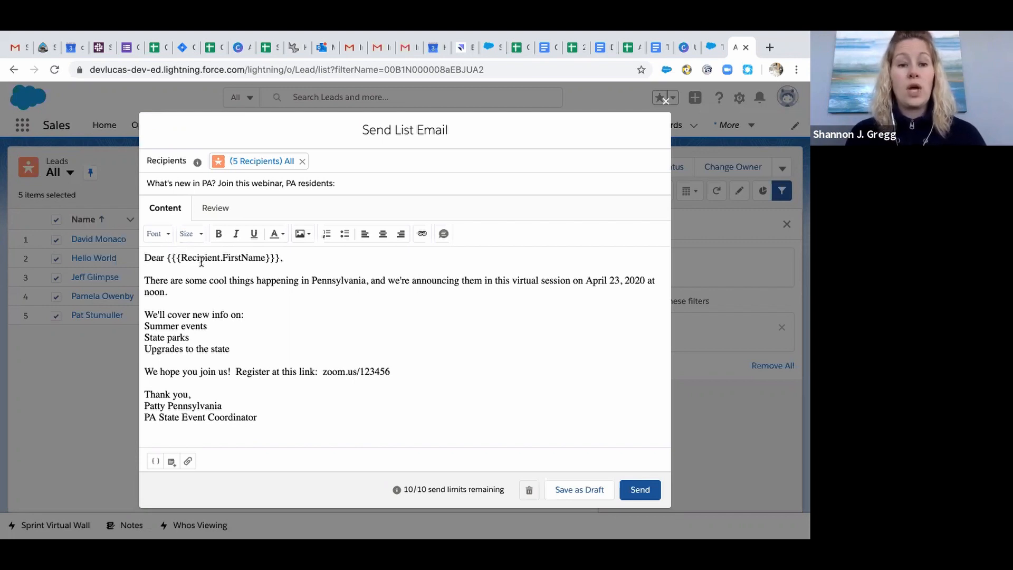
{"action": "mouse_move", "coordinate": [253, 261]}
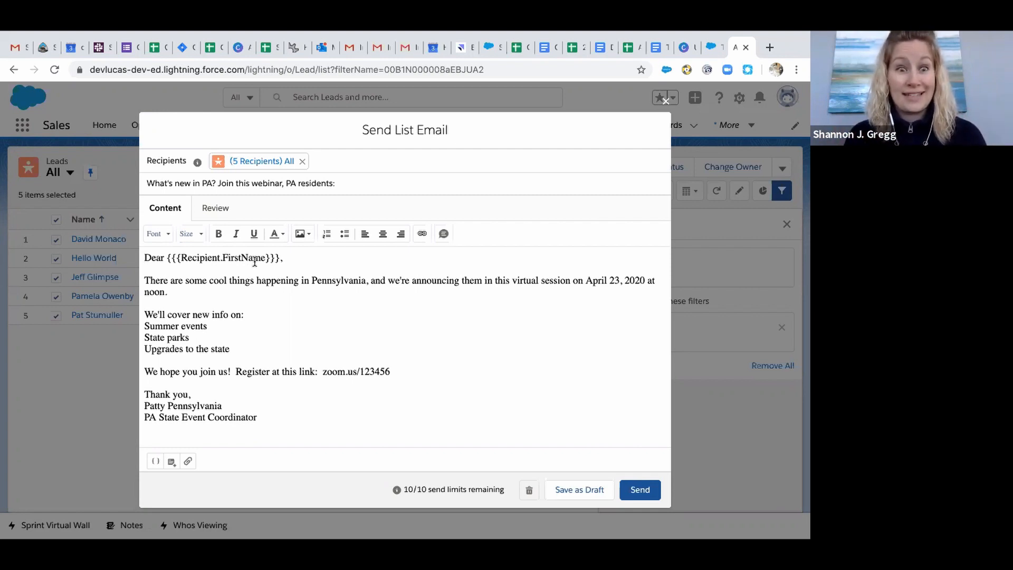
{"action": "left_click", "coordinate": [215, 208]}
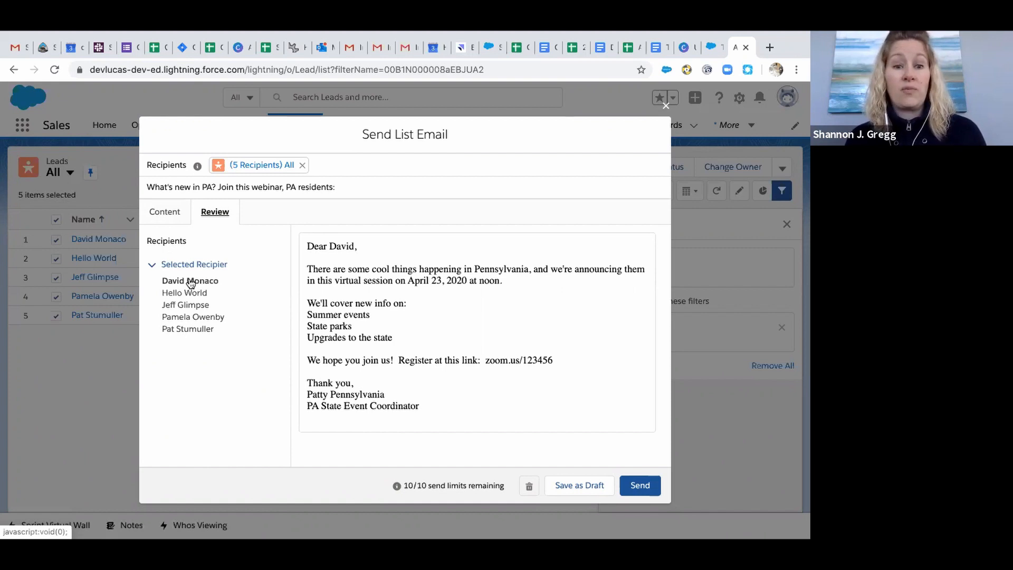
Preview the greetings for Hello World, Jeff and Pamela, then return to the editable Content view
{"action": "left_click", "coordinate": [184, 294]}
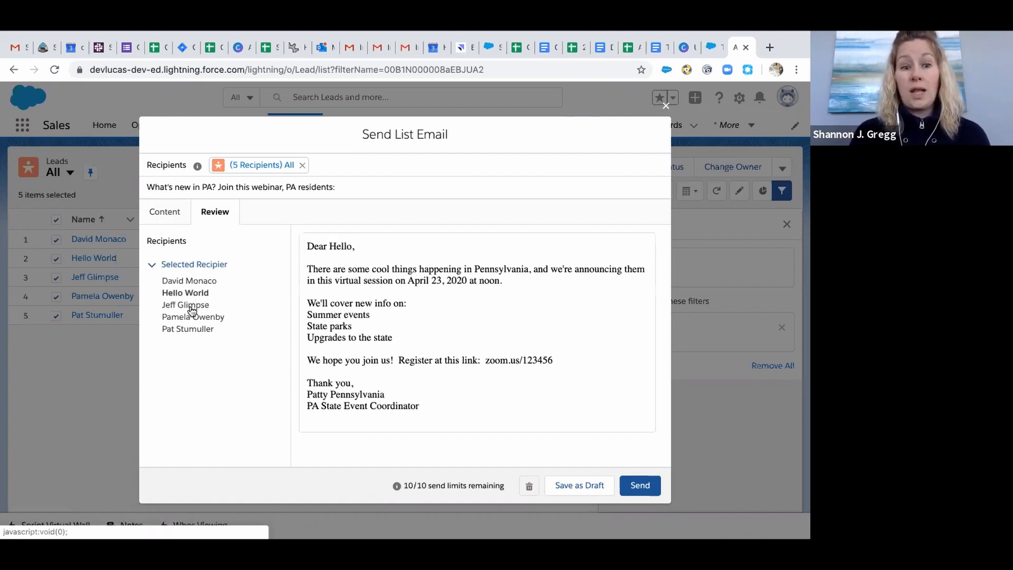
{"action": "left_click", "coordinate": [185, 304]}
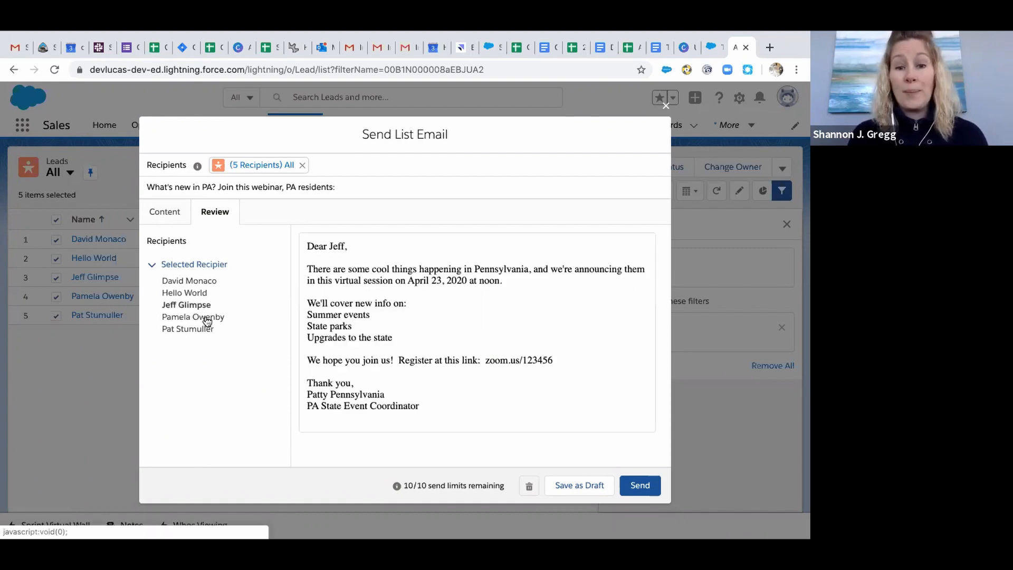
{"action": "left_click", "coordinate": [193, 317]}
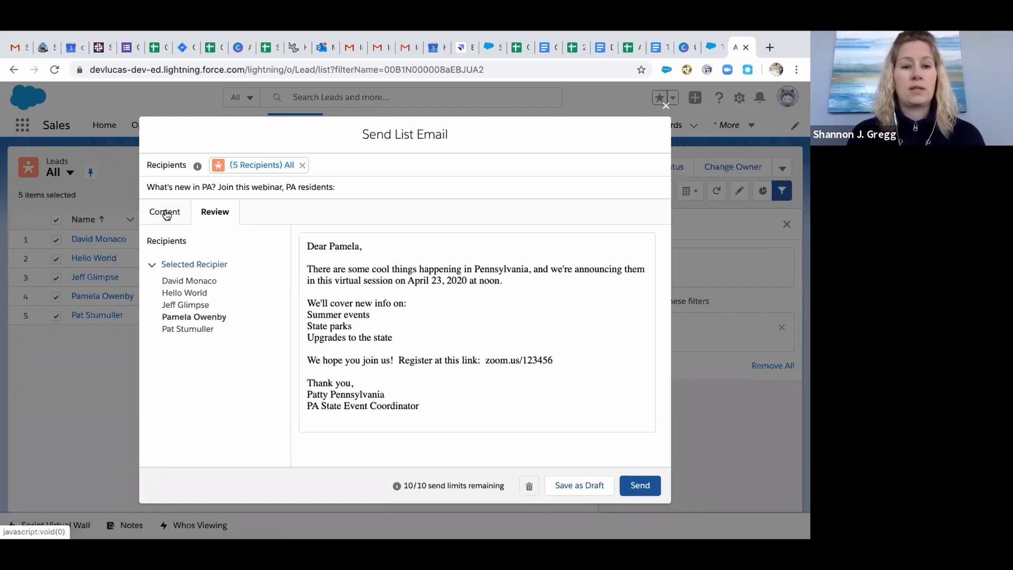
{"action": "left_click", "coordinate": [165, 211]}
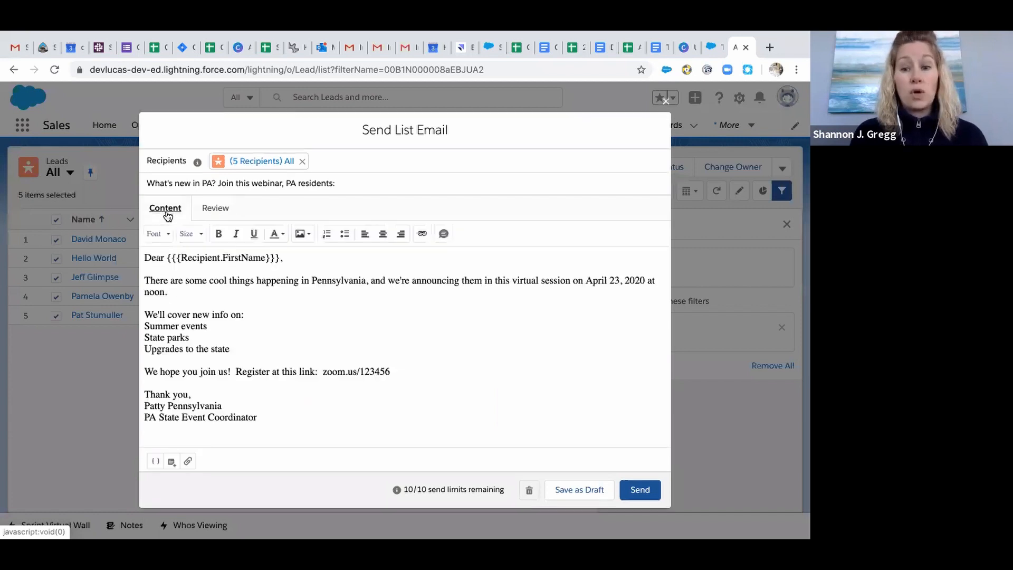
{"action": "mouse_move", "coordinate": [678, 409]}
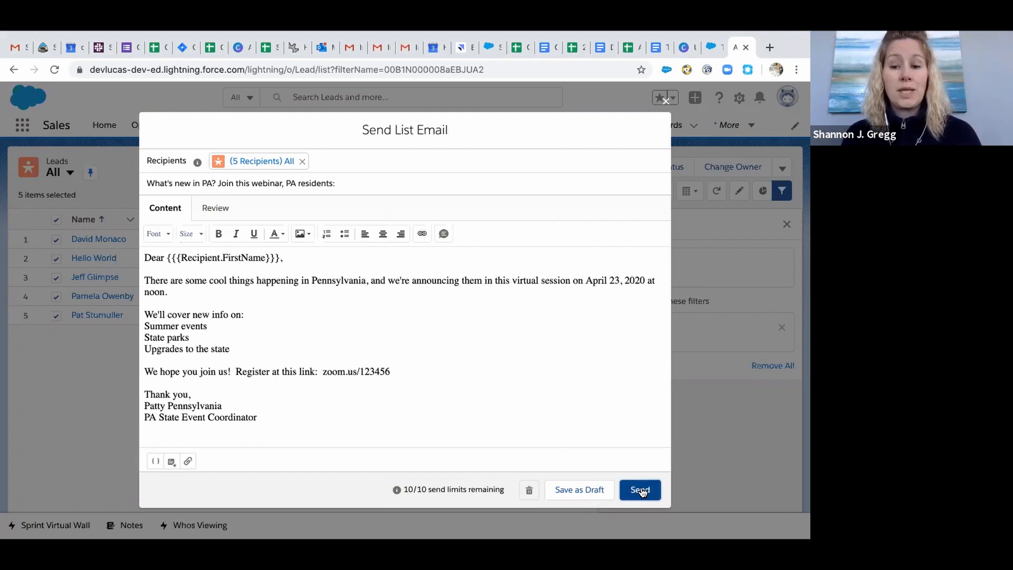
Send the webinar list email to the five Pennsylvania leads
{"action": "left_click", "coordinate": [640, 490]}
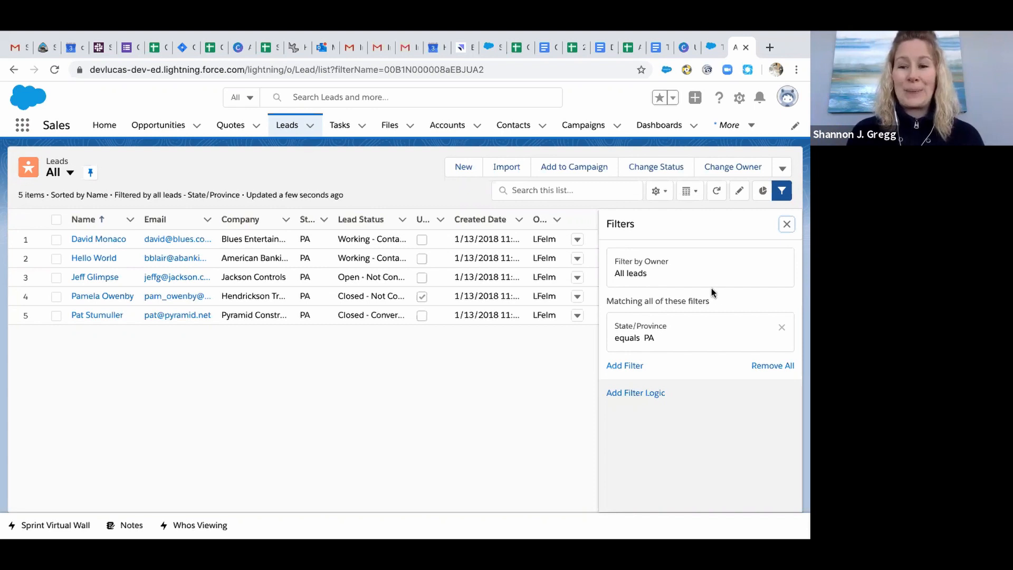
{"action": "mouse_move", "coordinate": [725, 332]}
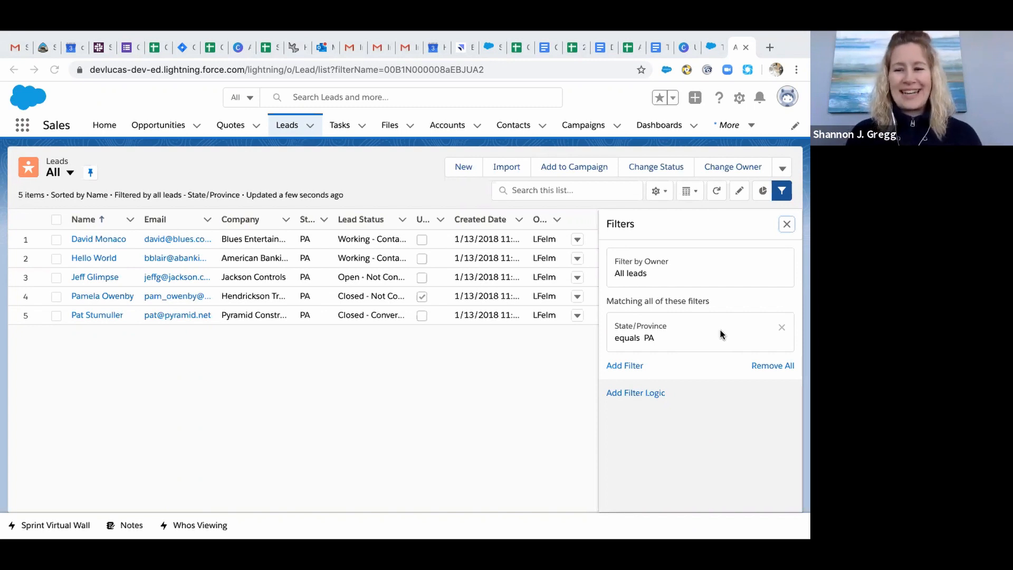
{"action": "mouse_move", "coordinate": [699, 257]}
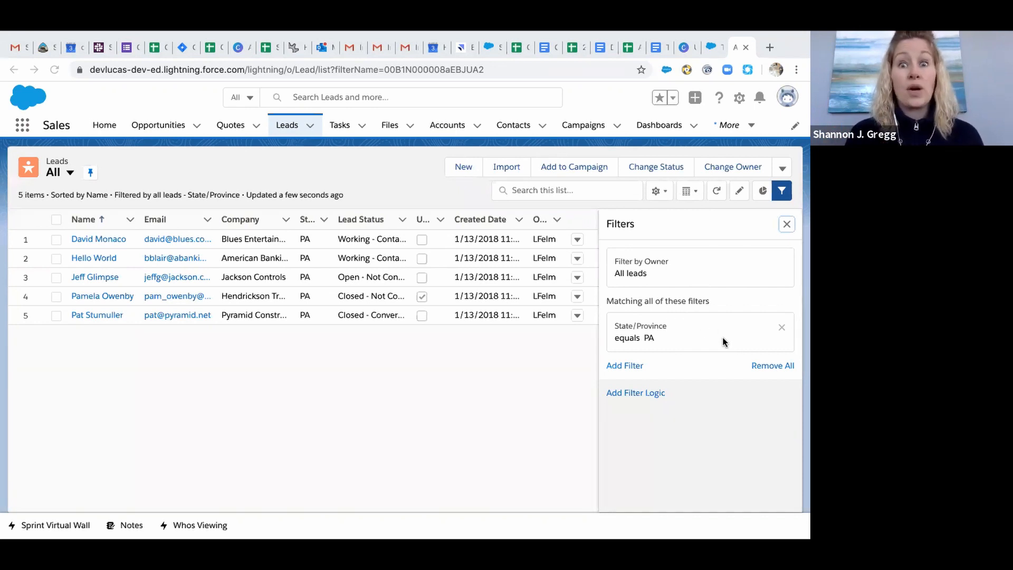
{"action": "mouse_move", "coordinate": [782, 328]}
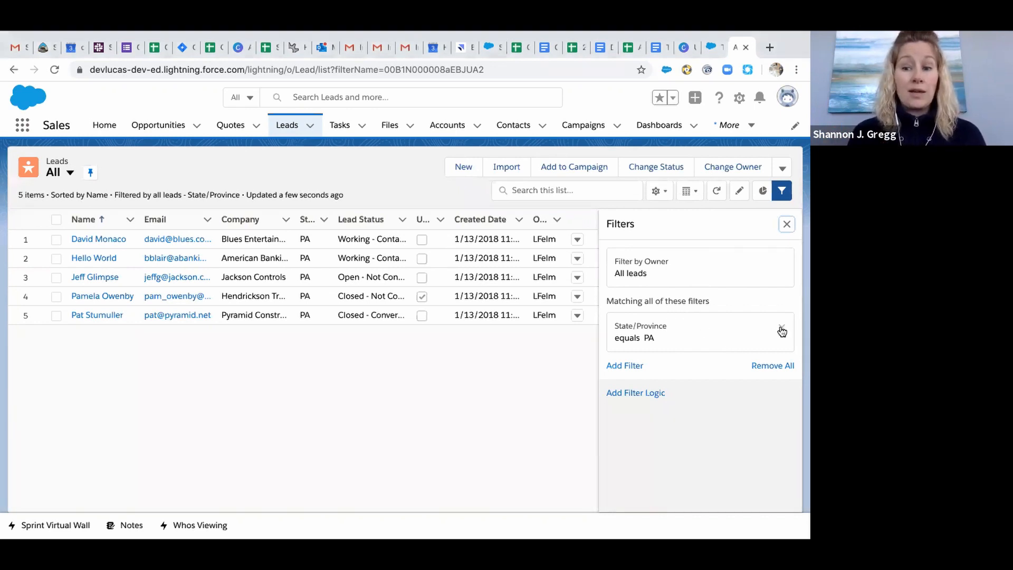
Remove the State/Province equals PA filter and save, restoring all 23 leads
{"action": "left_click", "coordinate": [782, 330]}
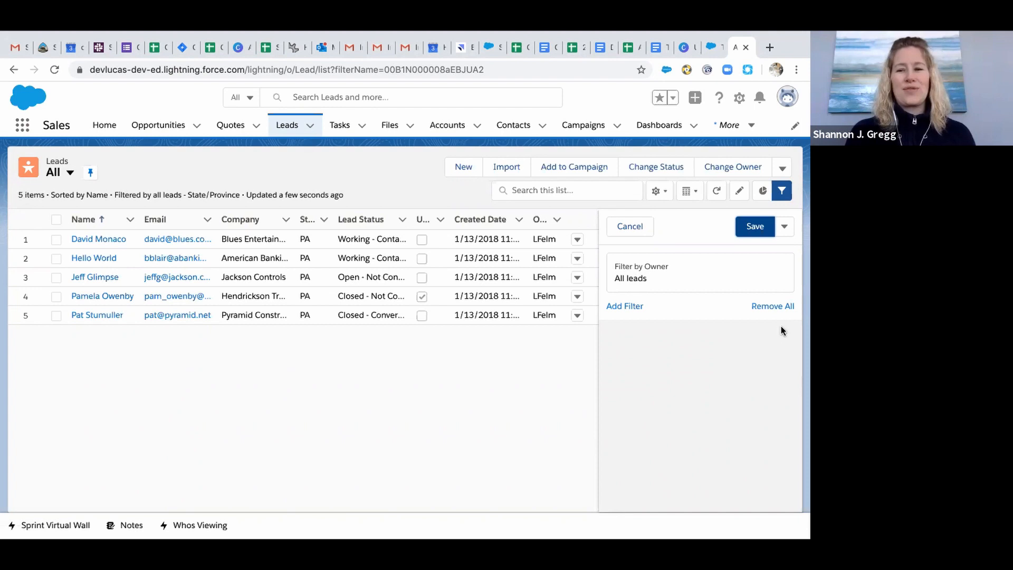
{"action": "left_click", "coordinate": [755, 226]}
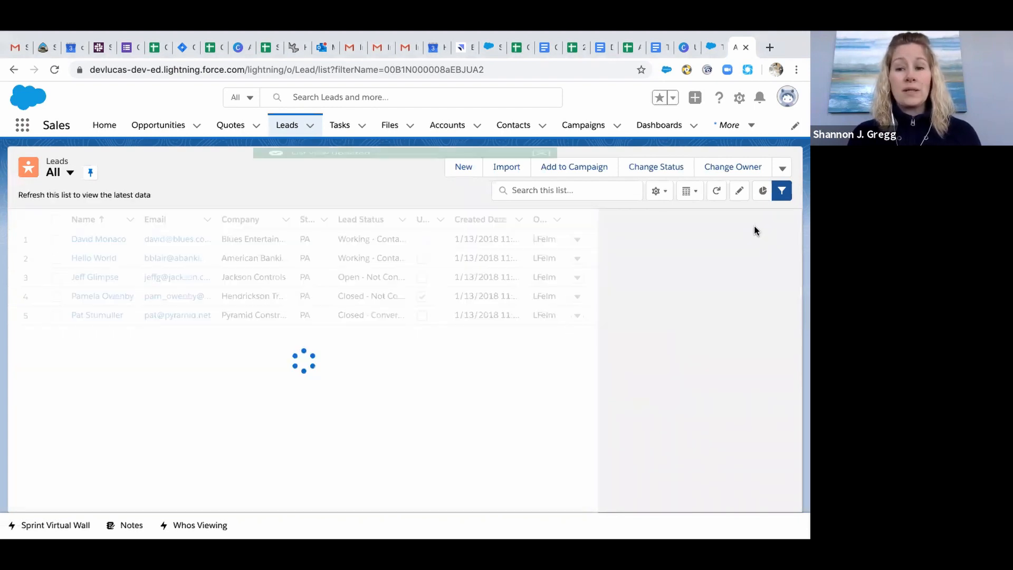
{"action": "left_click", "coordinate": [781, 190]}
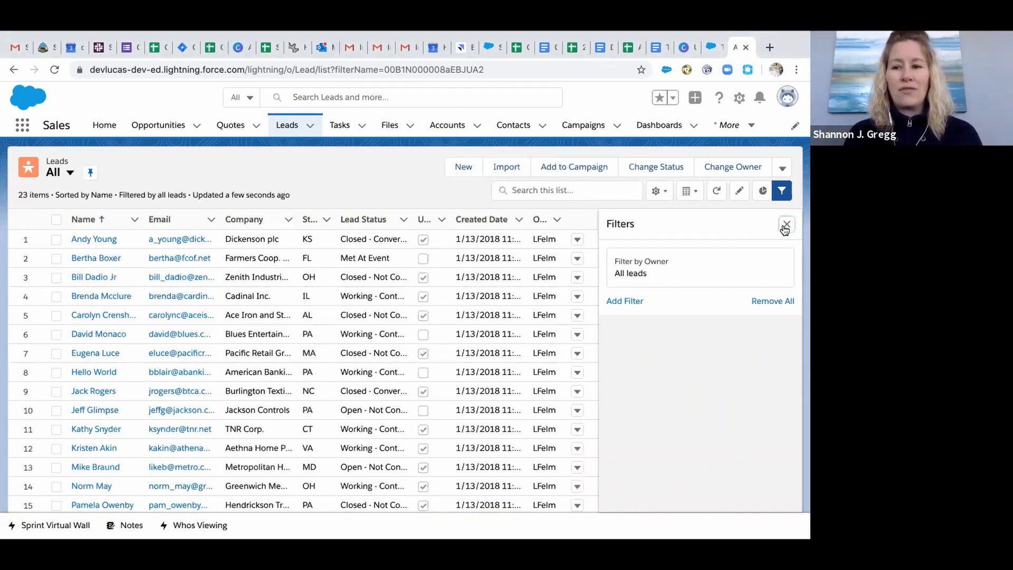
Close the Filters panel, leaving the full 23-lead list at full width
{"action": "left_click", "coordinate": [785, 224]}
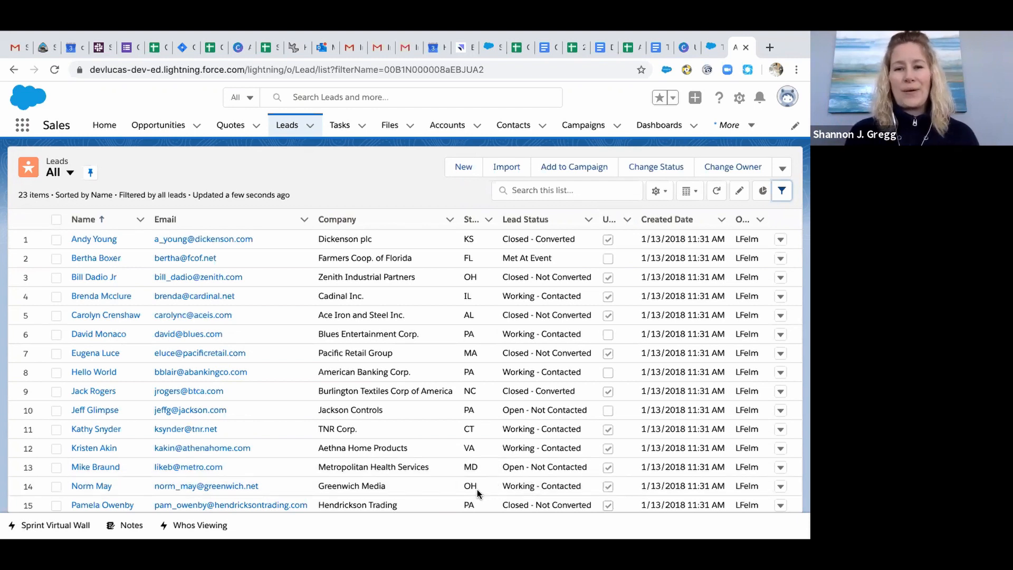
{"action": "mouse_move", "coordinate": [500, 471]}
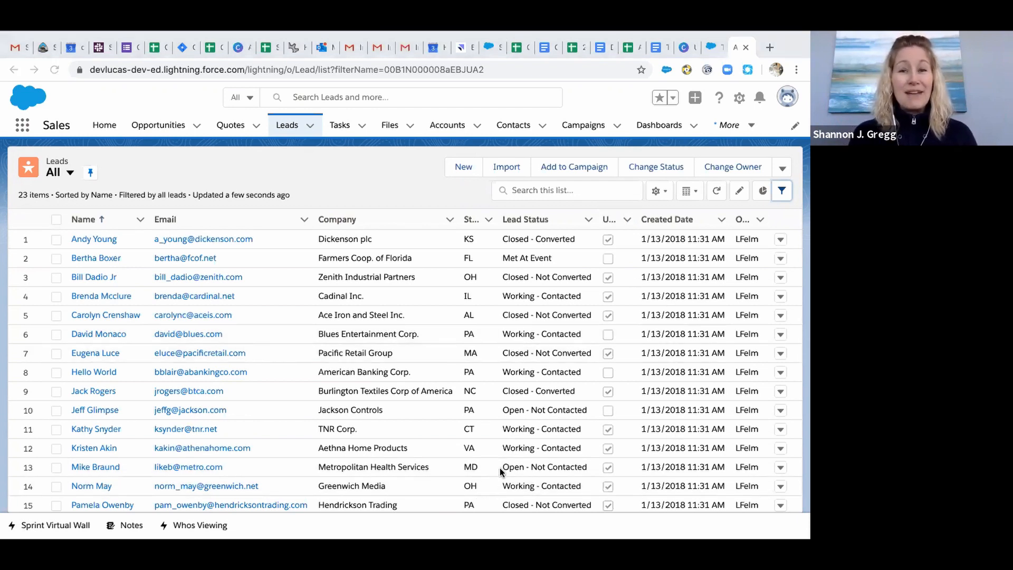